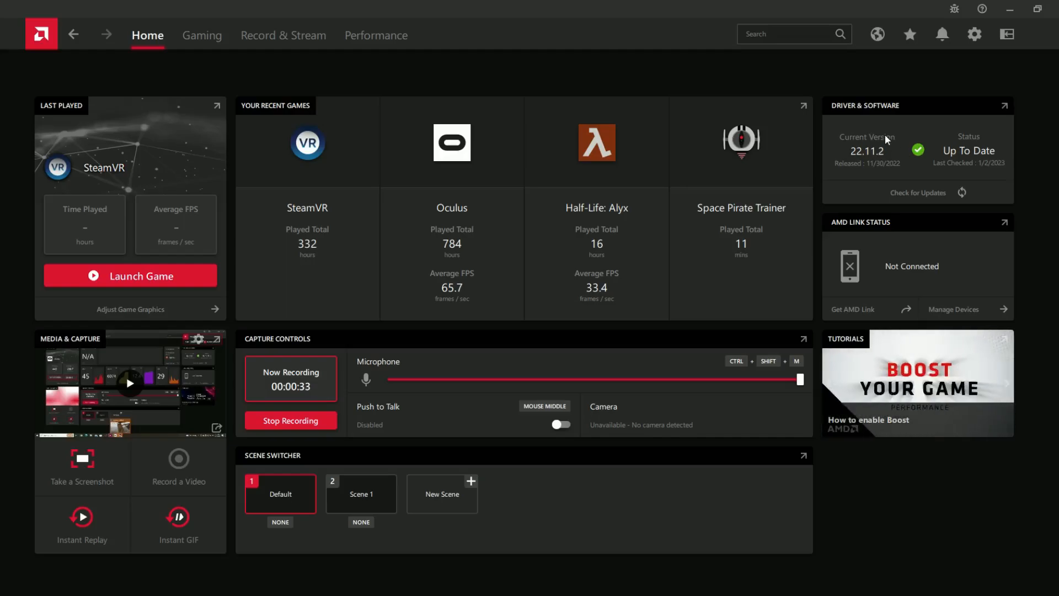
mouse_move(906, 166)
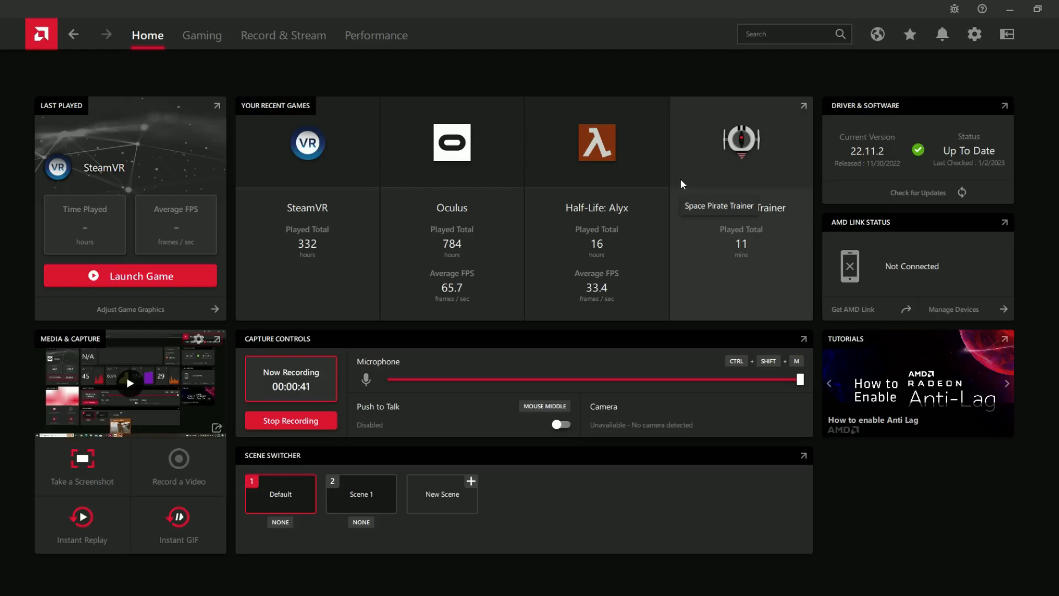
mouse_move(334, 262)
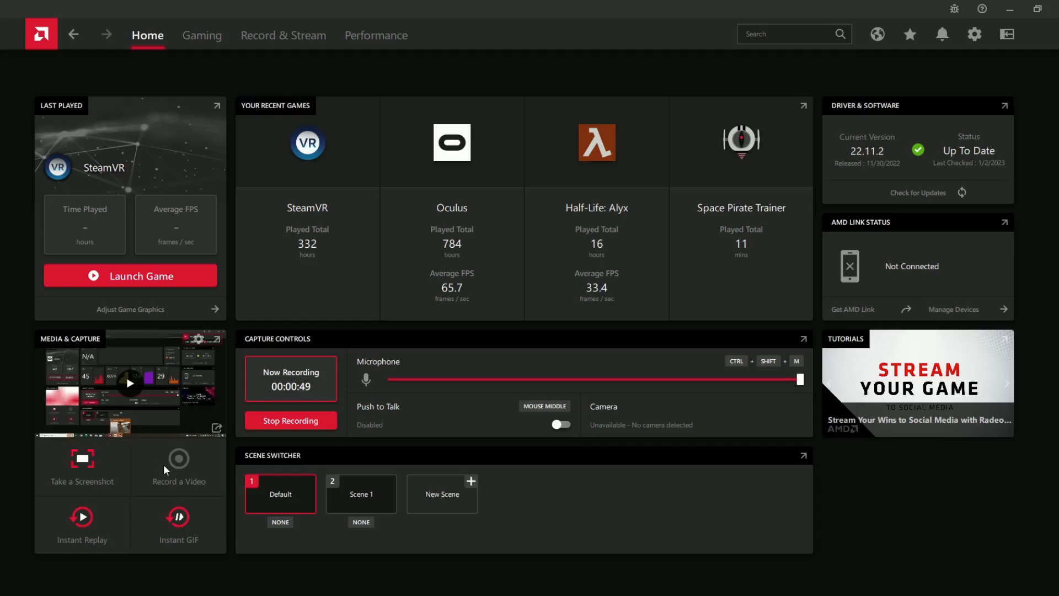
mouse_move(363, 394)
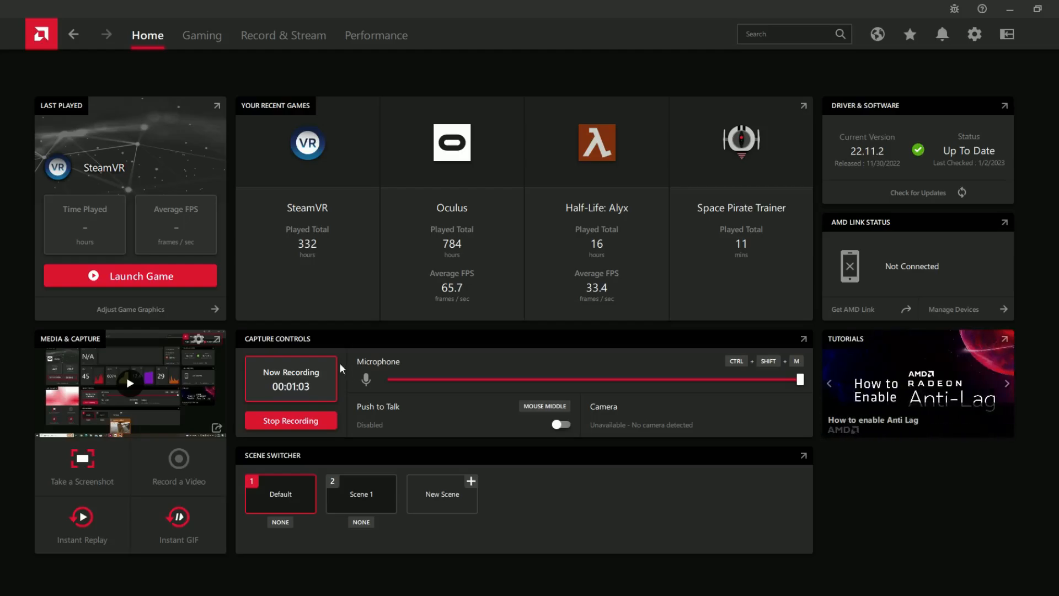
mouse_move(343, 370)
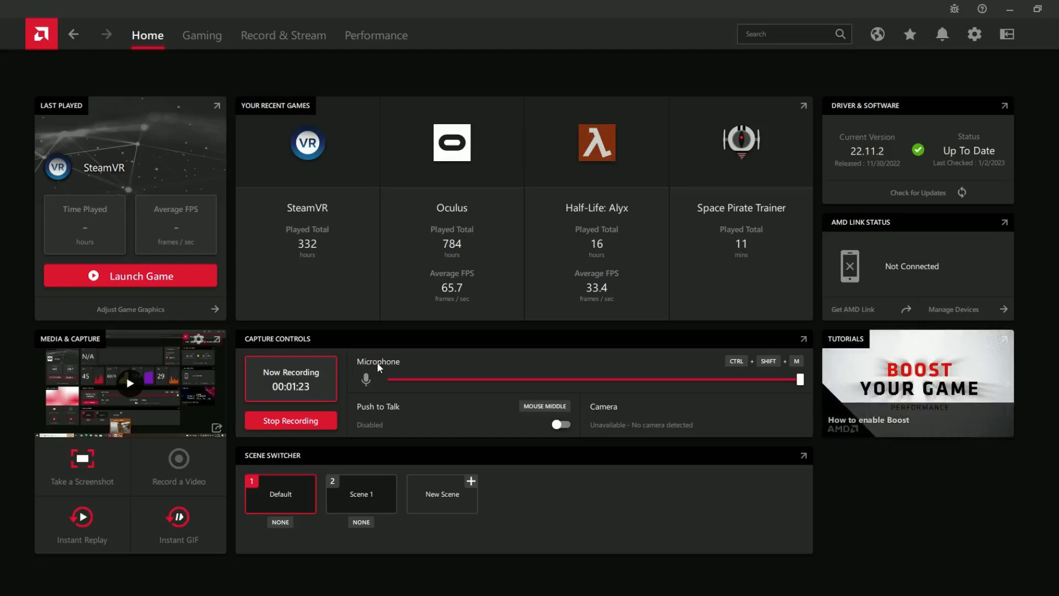
mouse_move(450, 363)
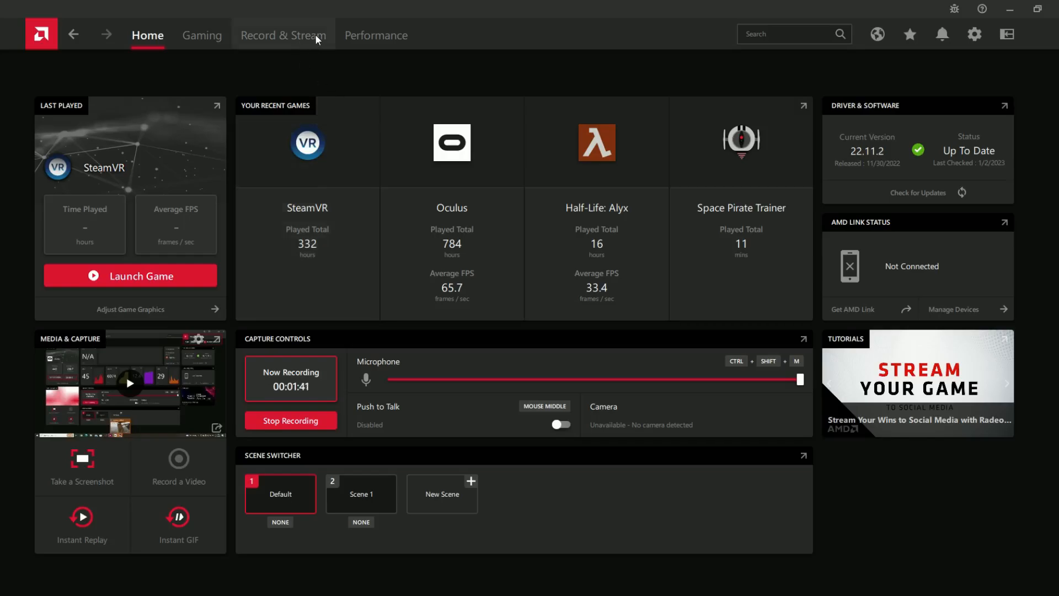
Switch to the Record & Stream tab to view the recording controls and preview
click(283, 36)
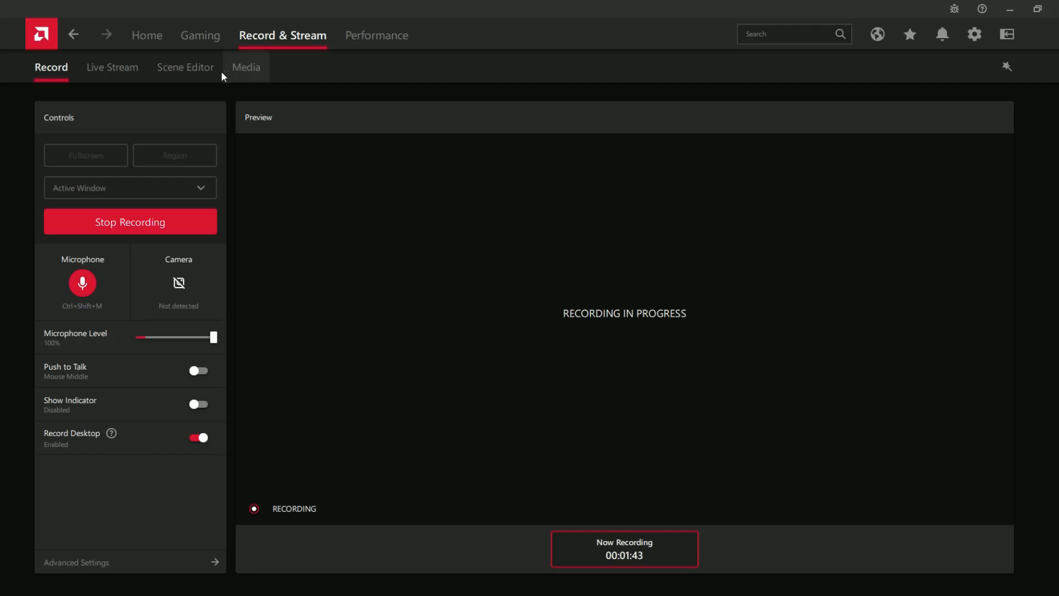
mouse_move(224, 536)
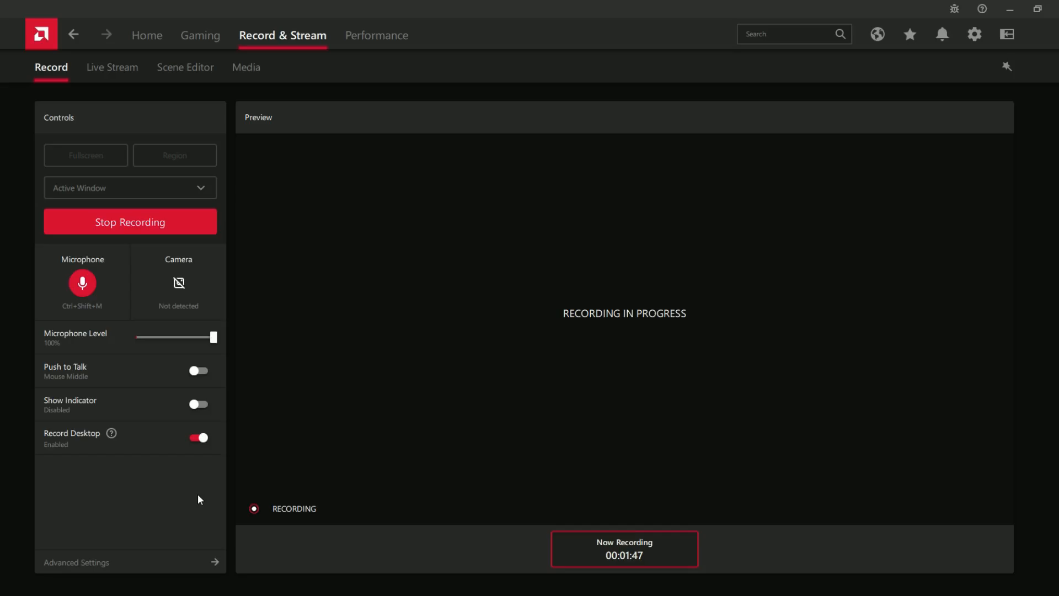
mouse_move(87, 109)
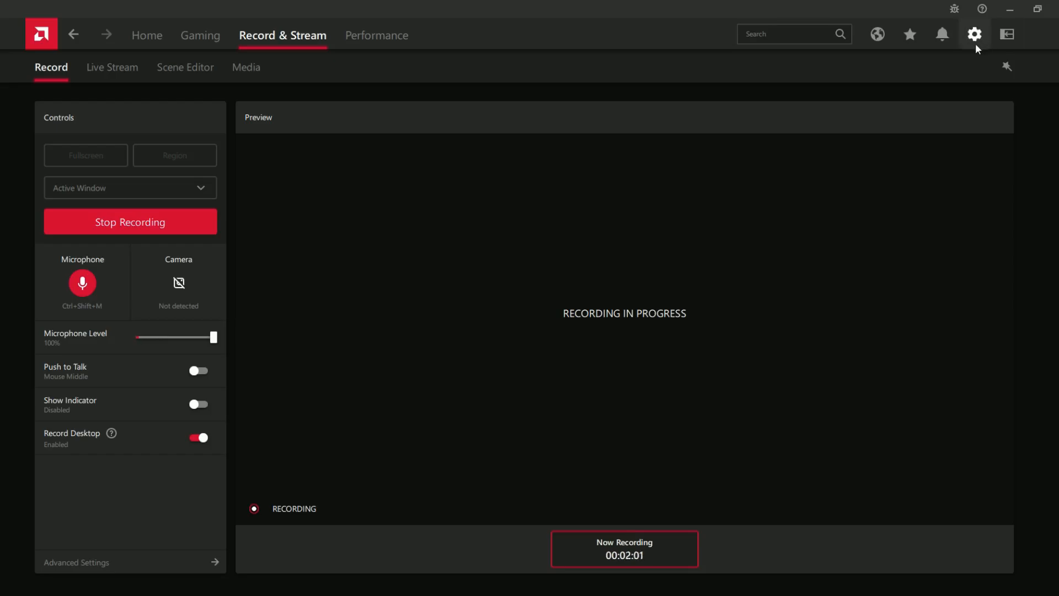
Review Record & Stream settings: resolution, 60 fps, 30 Mb/s bit rate, AVC/HEVC encoding
click(974, 35)
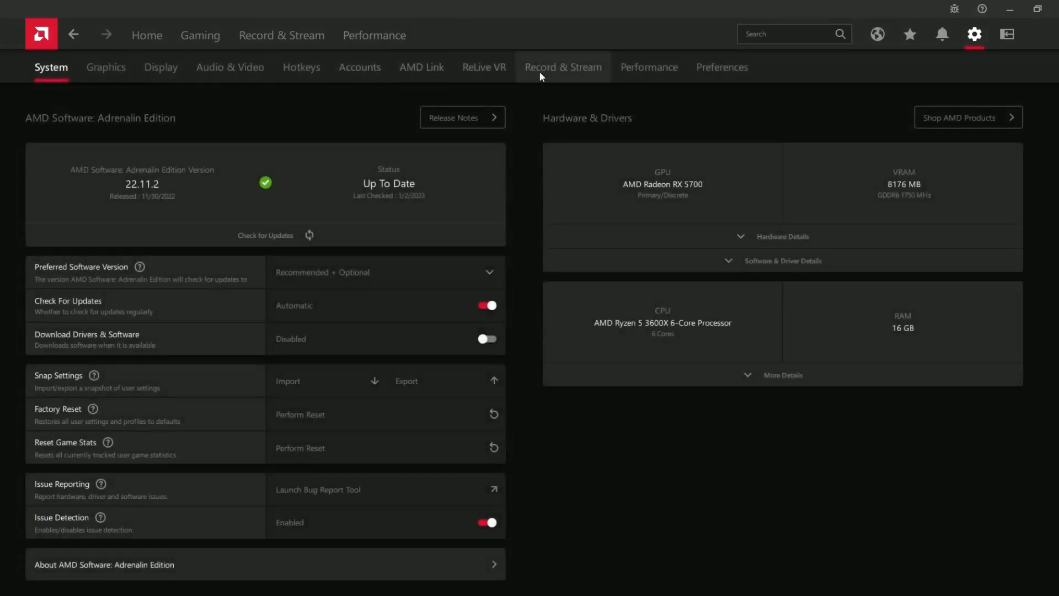
mouse_move(554, 77)
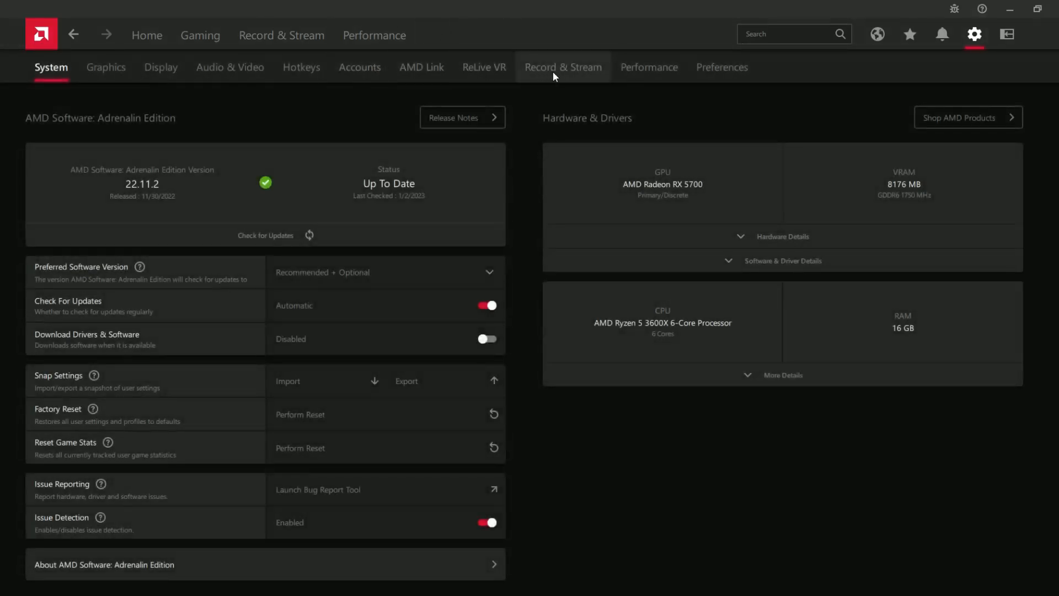
click(562, 67)
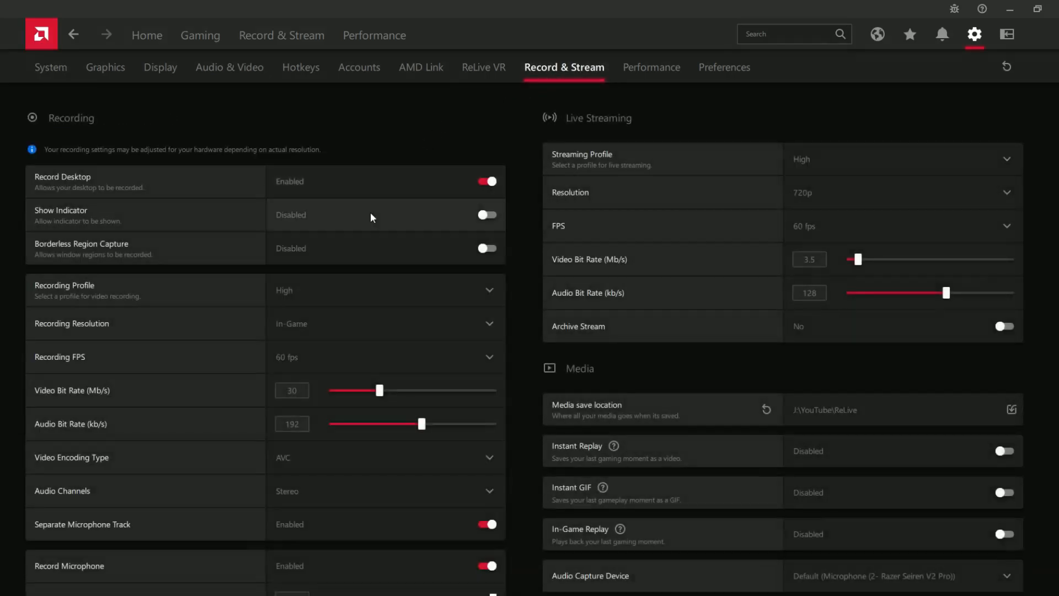
mouse_move(381, 232)
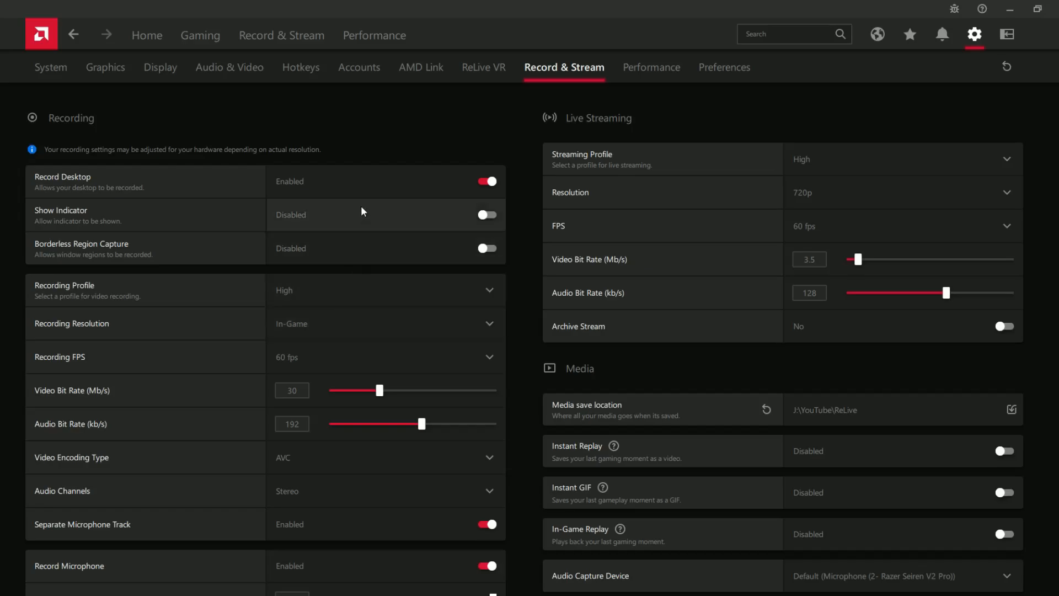
mouse_move(328, 294)
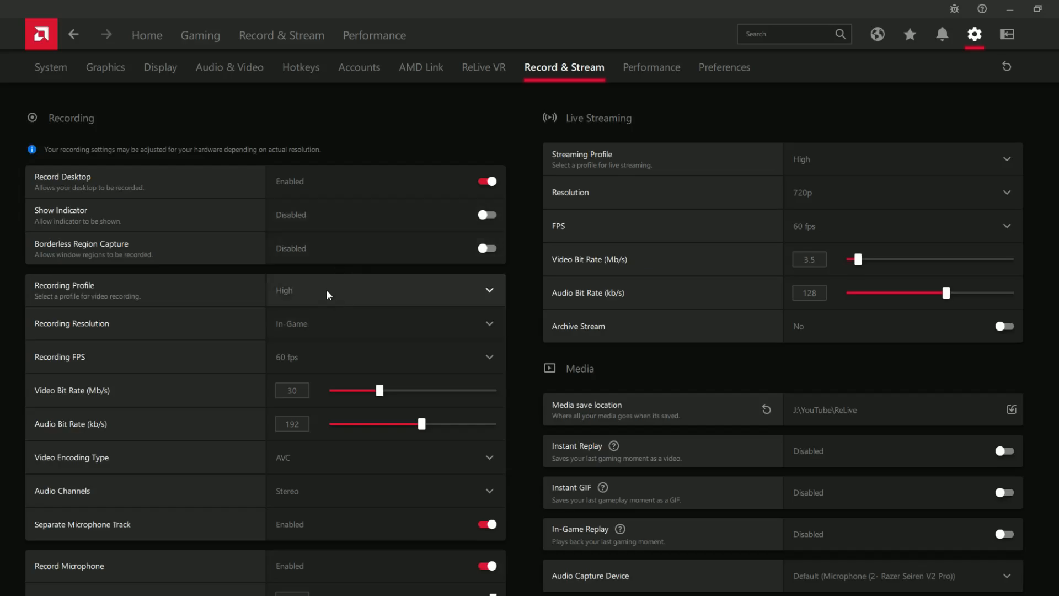
mouse_move(345, 289)
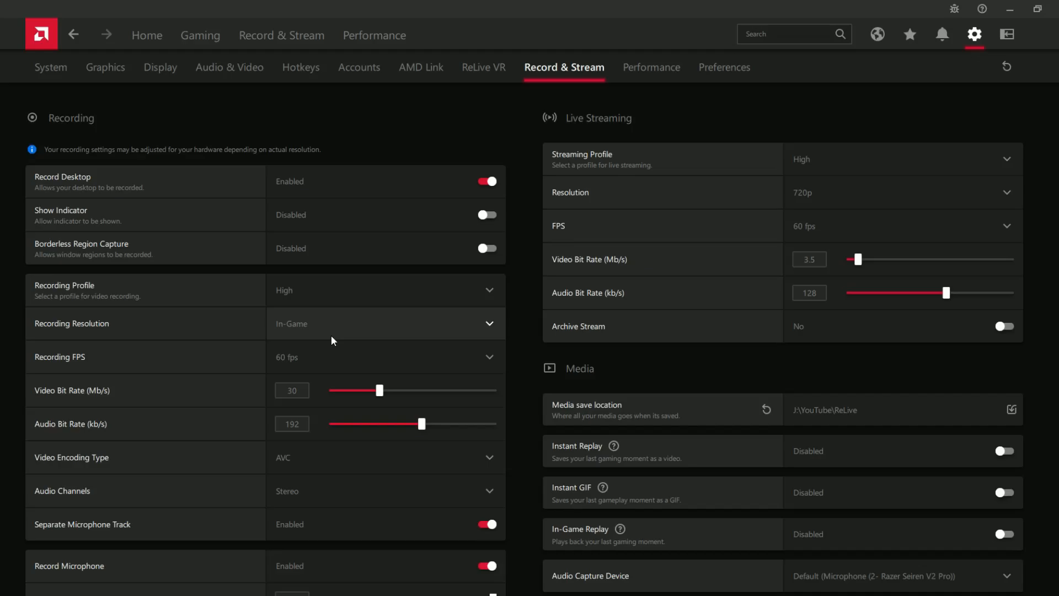
click(385, 323)
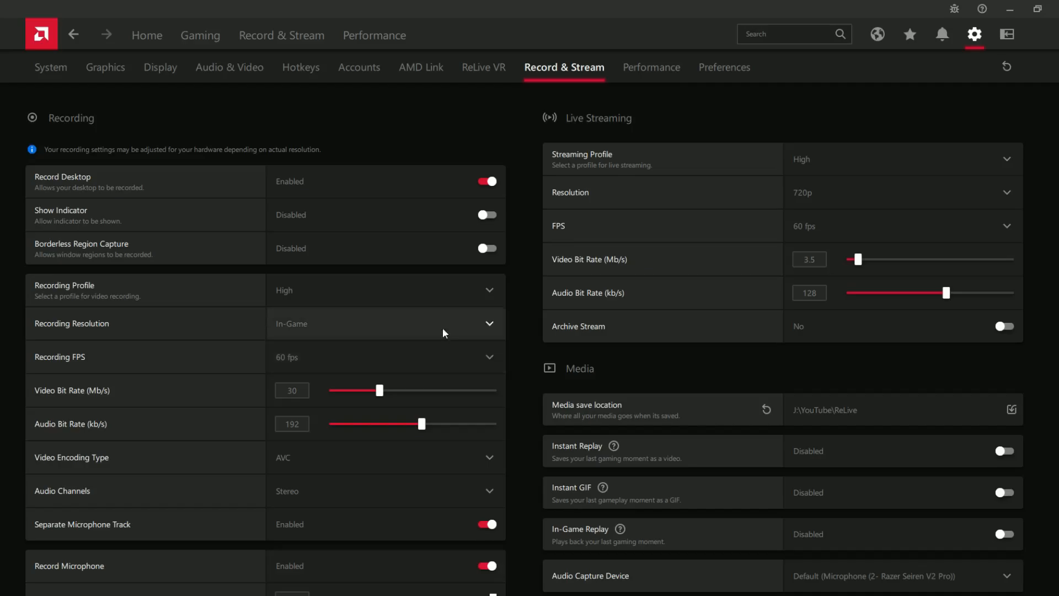
mouse_move(379, 337)
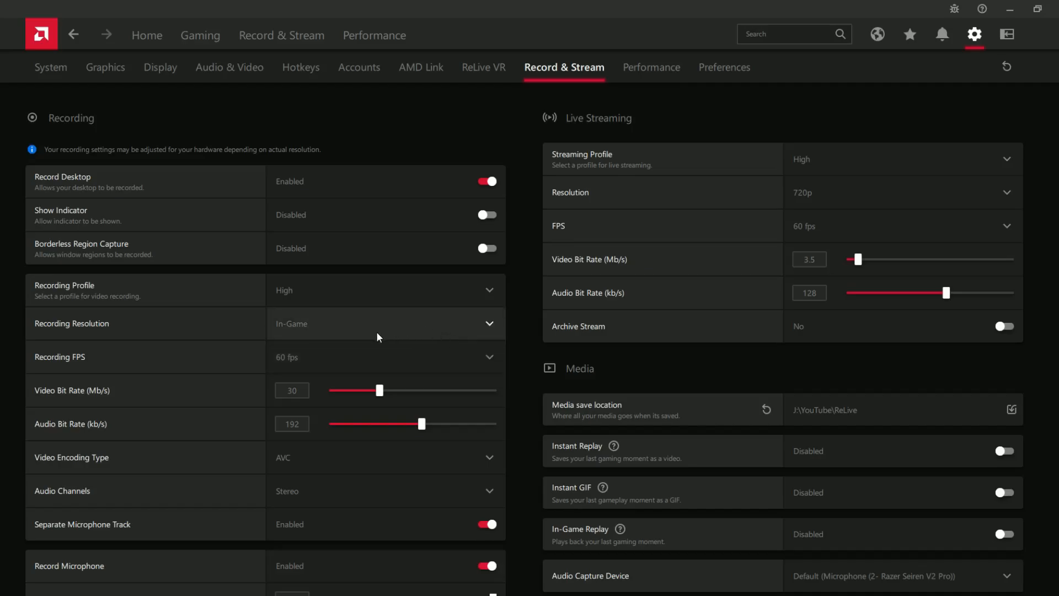
mouse_move(347, 365)
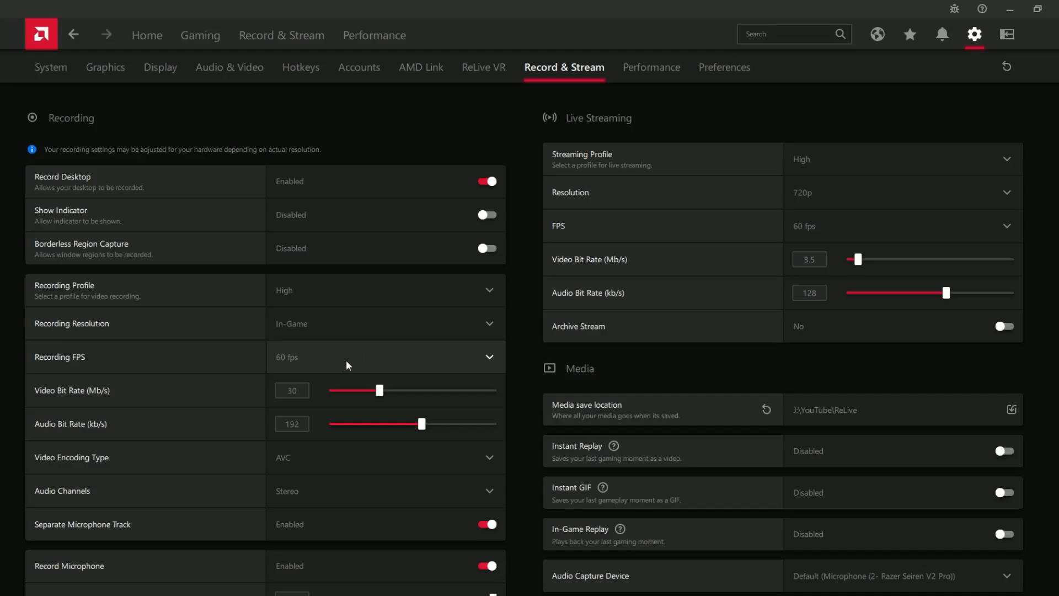
click(384, 357)
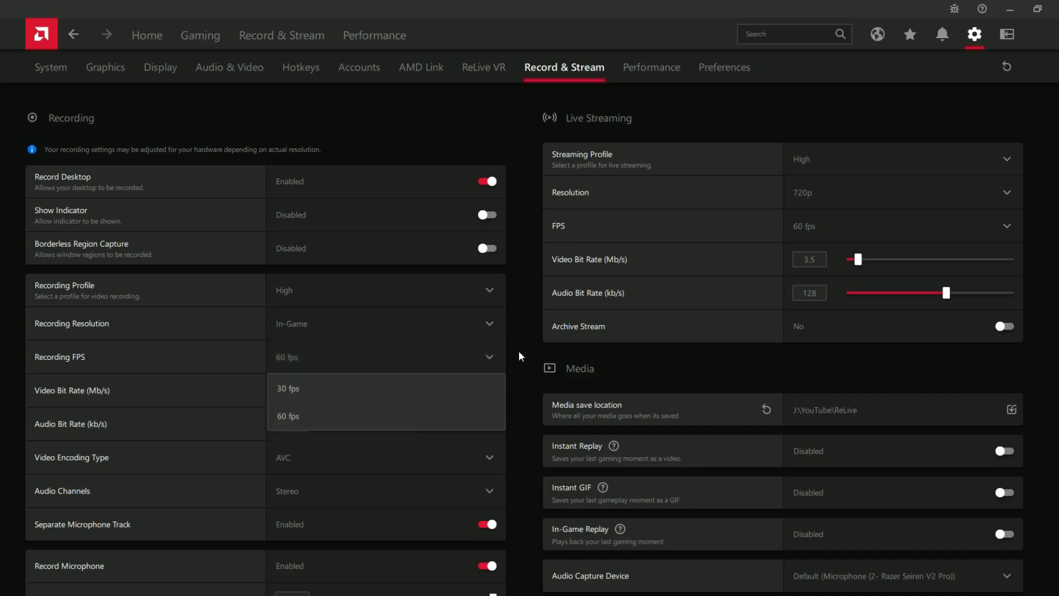
click(287, 416)
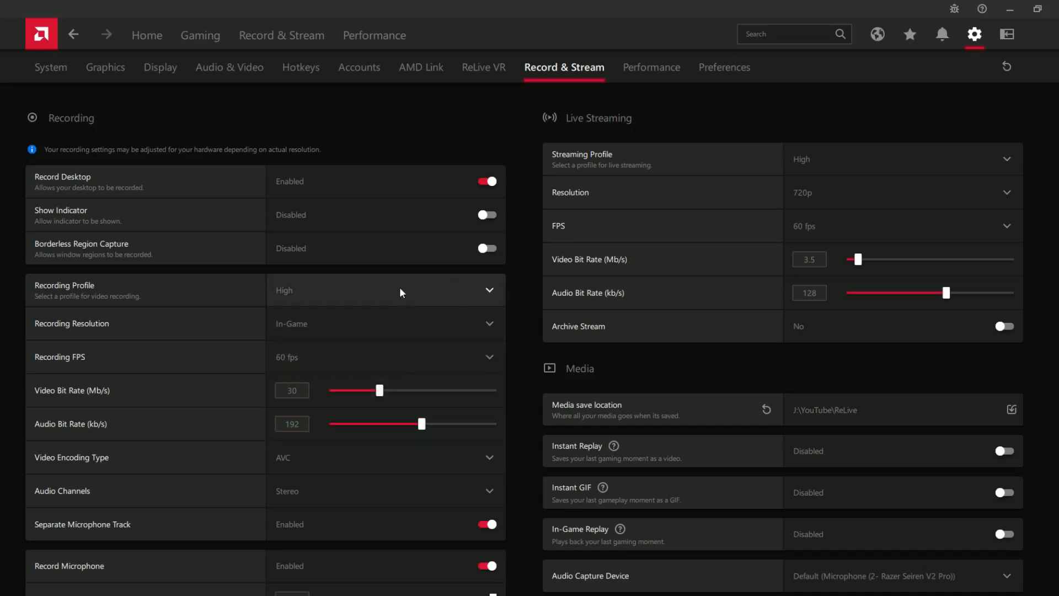
click(292, 390)
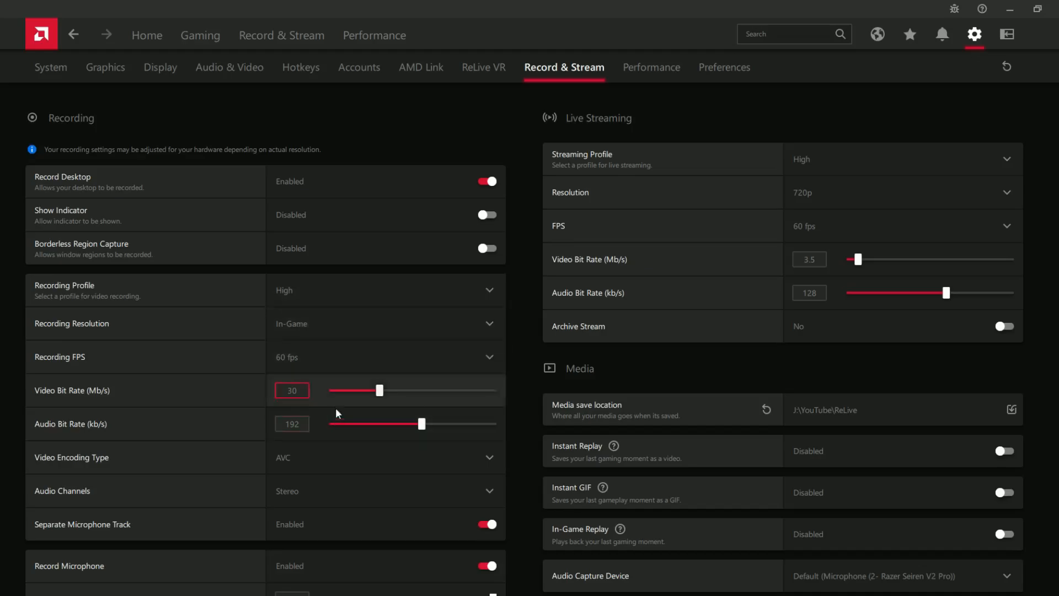
click(385, 456)
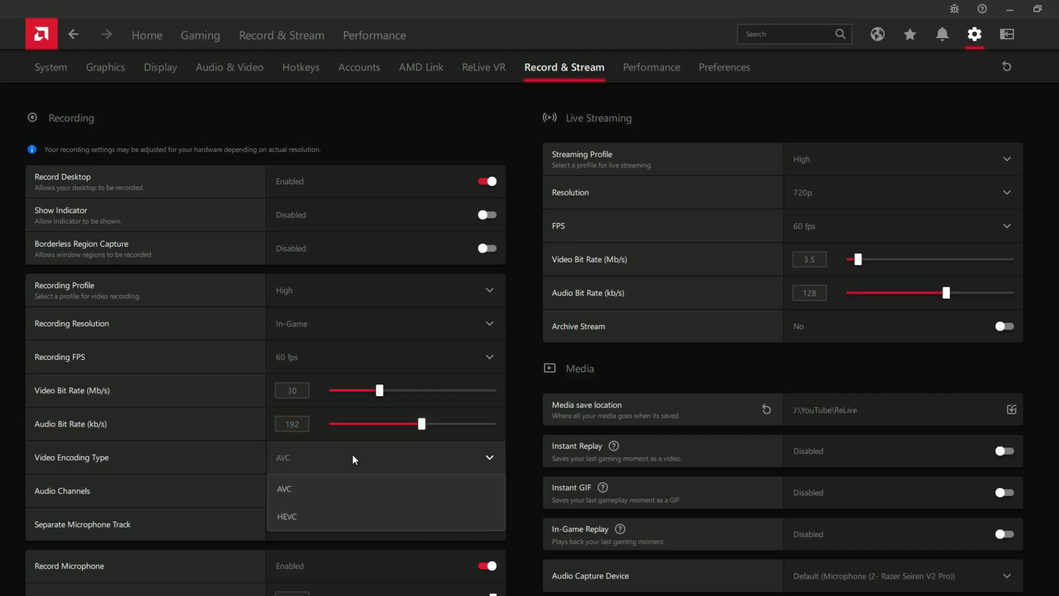
mouse_move(527, 463)
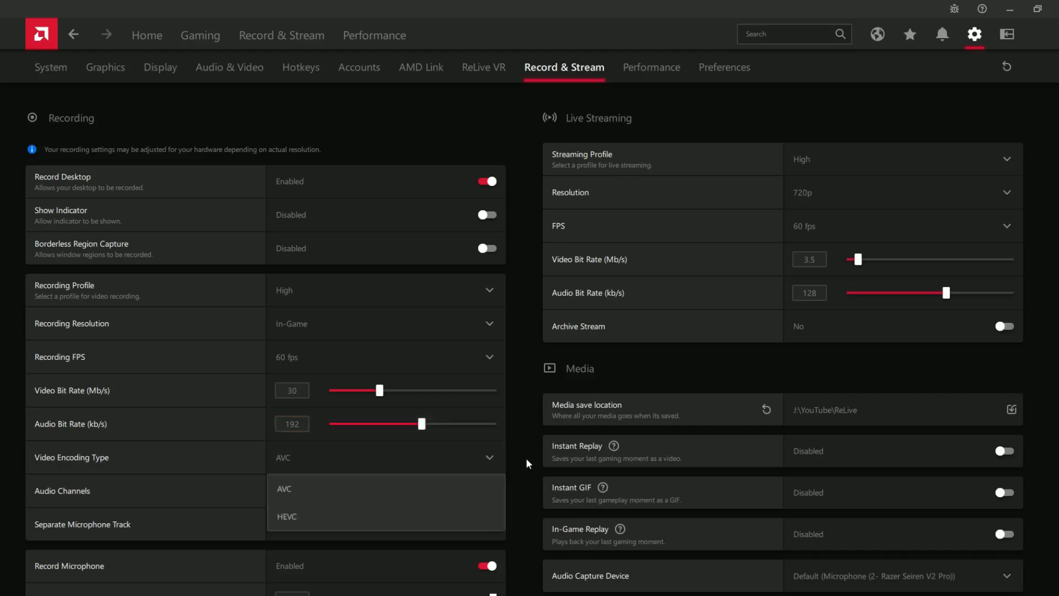
scroll(down, 3)
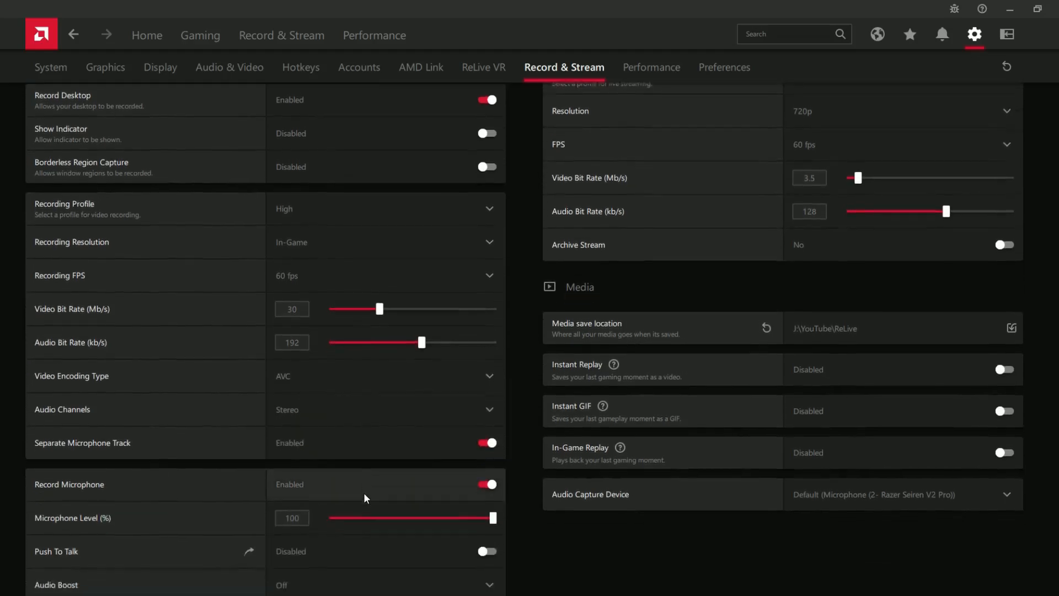
scroll(down, 3)
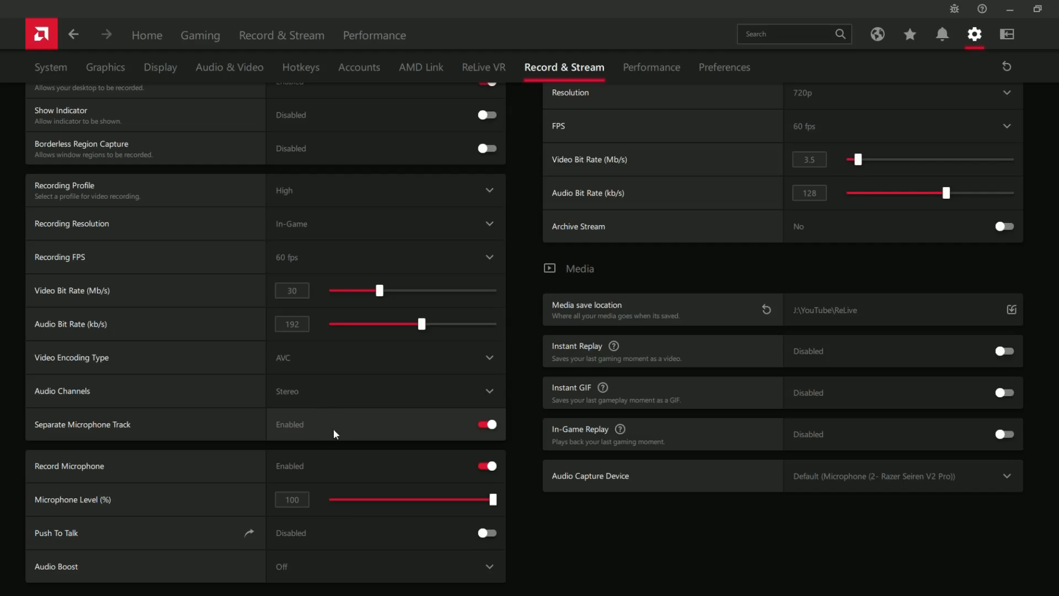
mouse_move(360, 425)
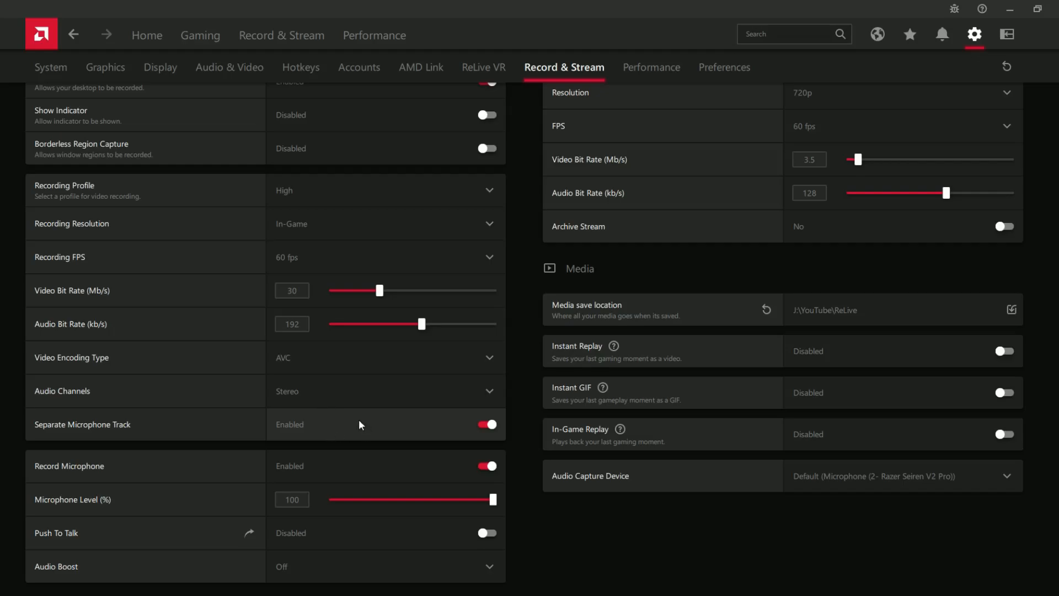
mouse_move(357, 433)
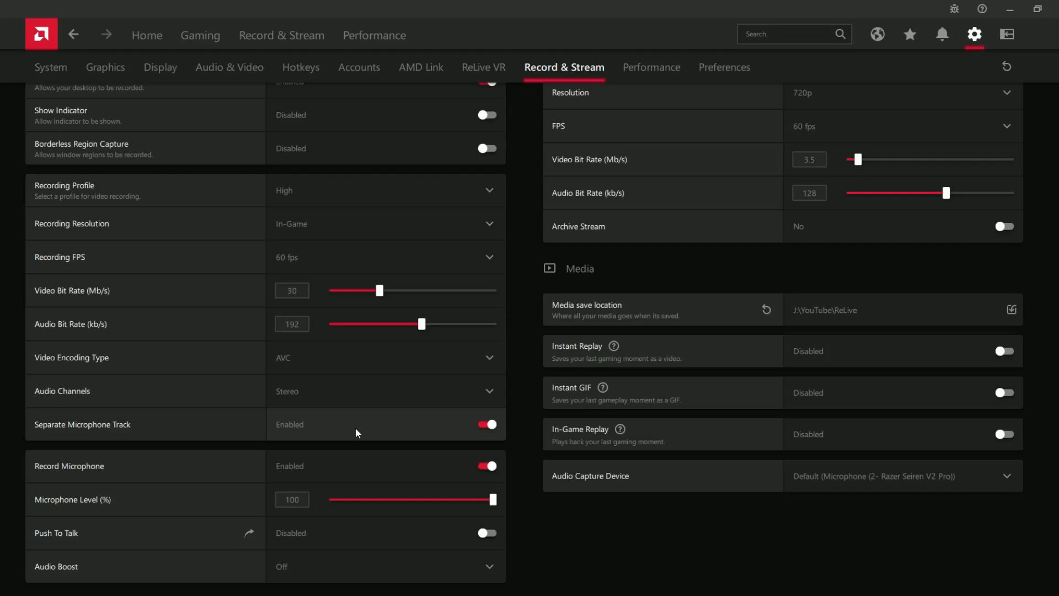
mouse_move(423, 439)
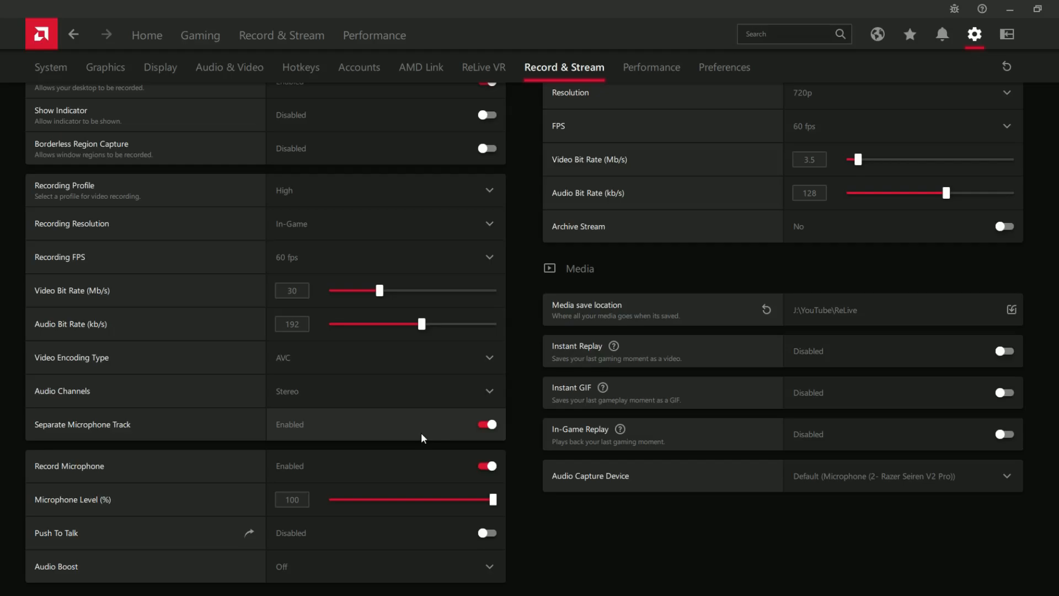
mouse_move(460, 424)
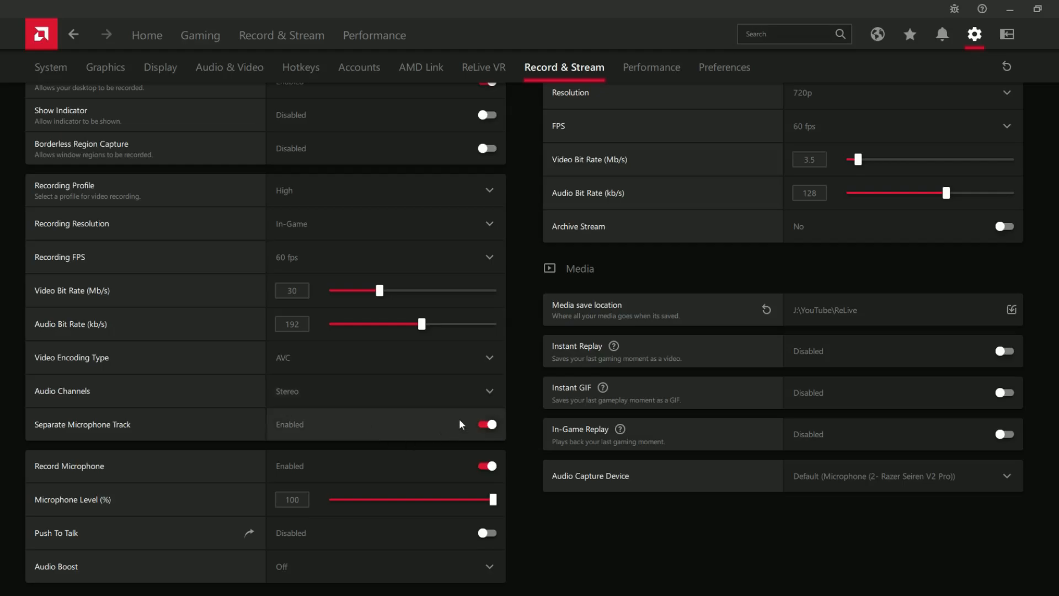
mouse_move(449, 421)
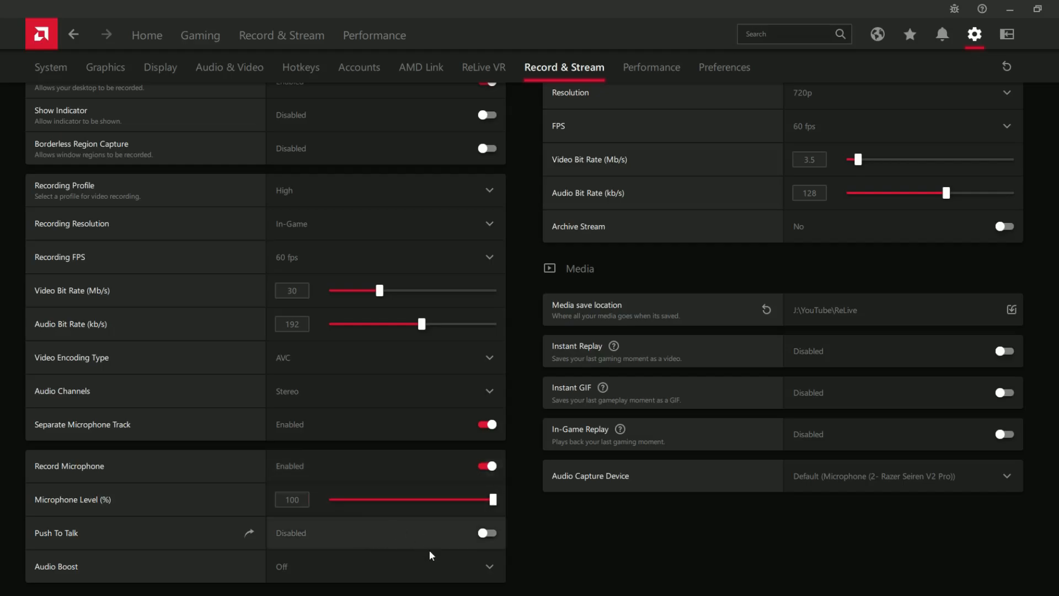
mouse_move(422, 539)
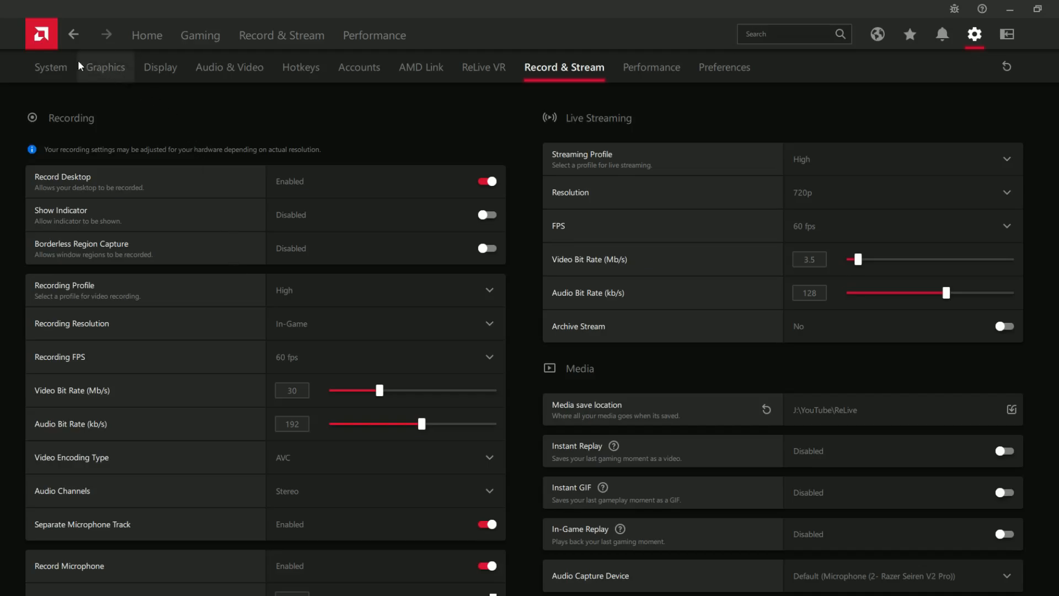
View the System settings page showing version 22.11.2, RX 5700 and Ryzen 5 3600X
click(50, 66)
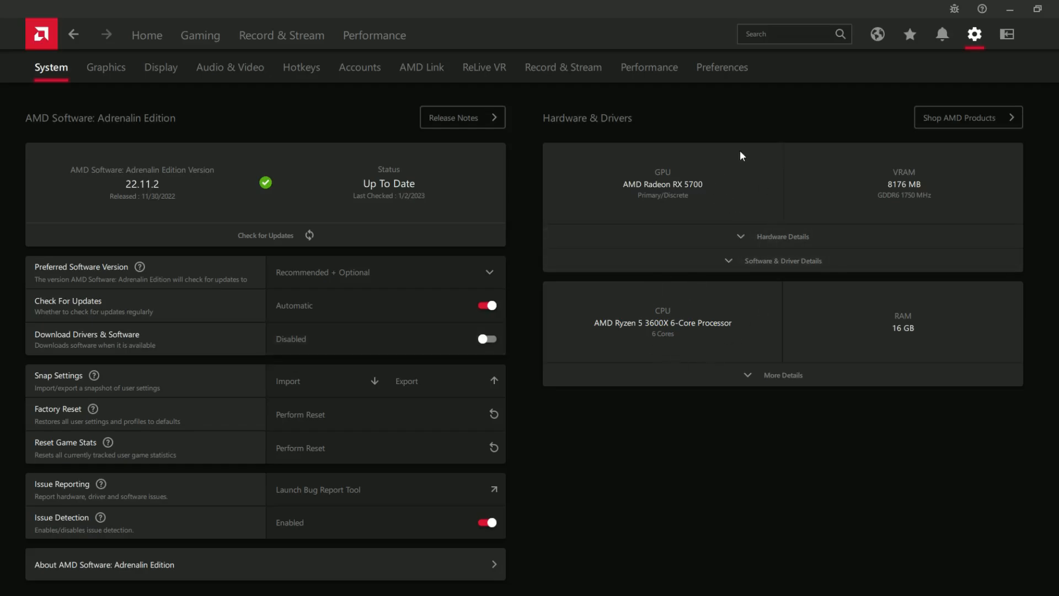
mouse_move(691, 214)
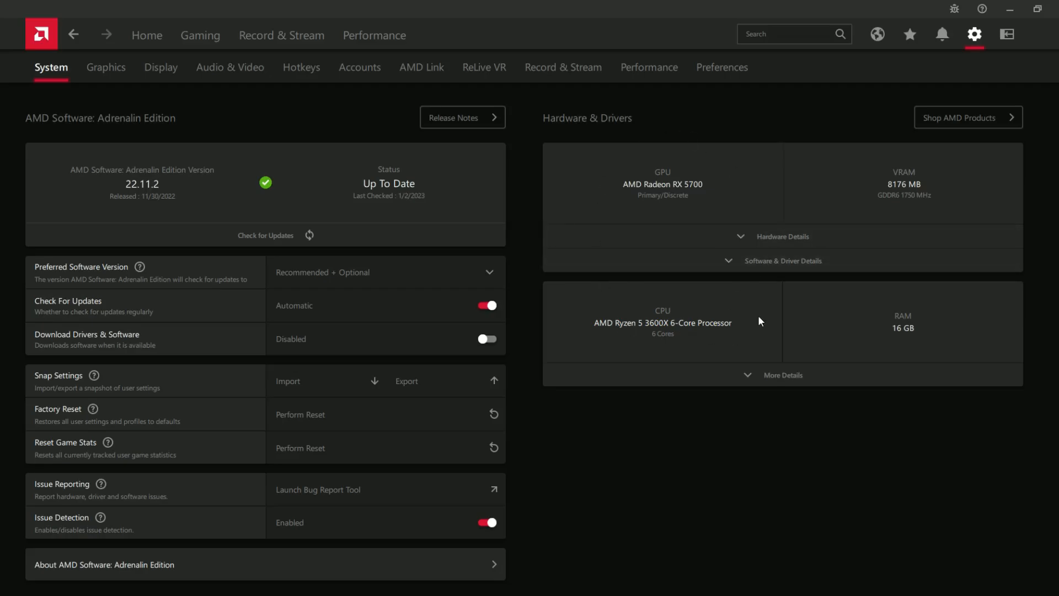
mouse_move(755, 170)
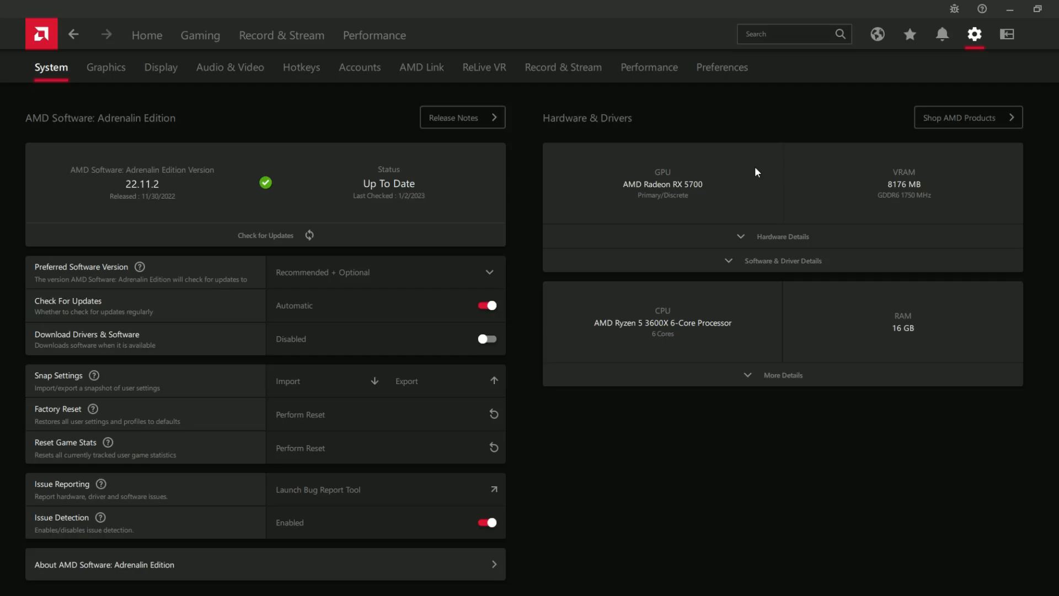
mouse_move(501, 488)
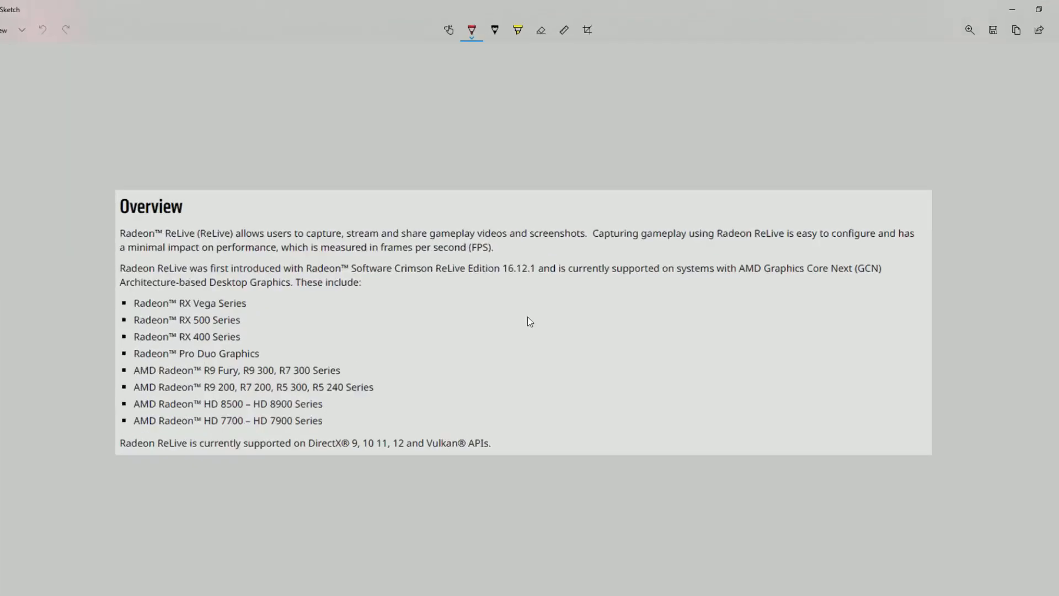
mouse_move(328, 359)
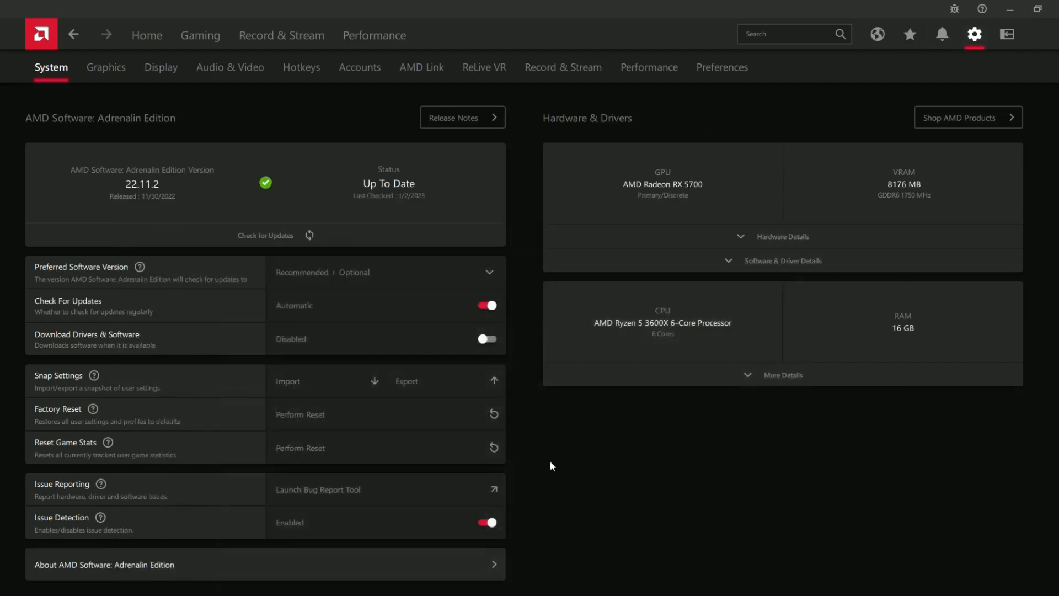
Return to the Home dashboard, briefly revisiting Settings before going back to Home
click(147, 36)
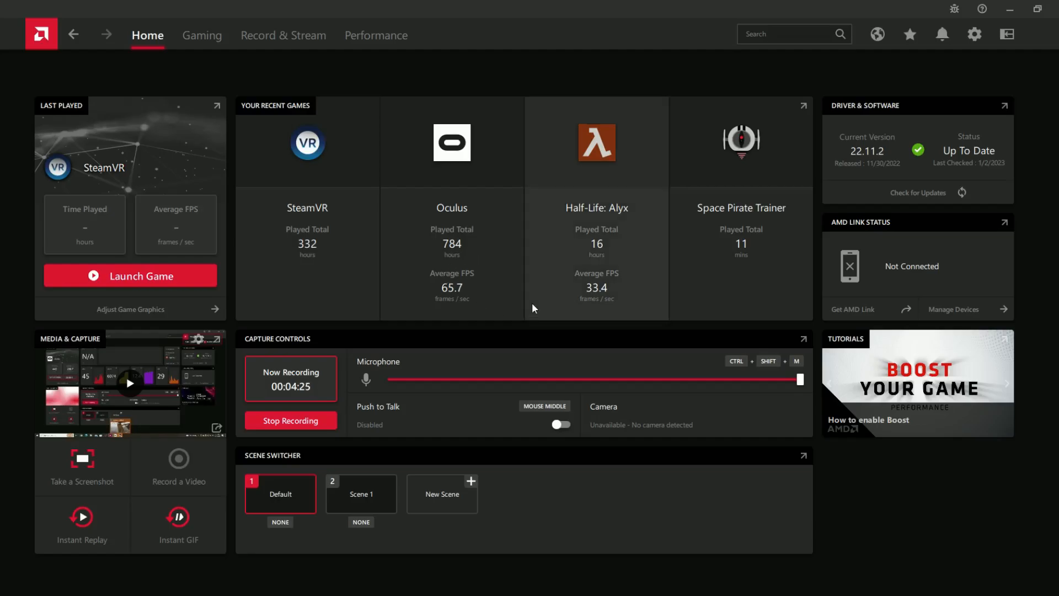
mouse_move(444, 299)
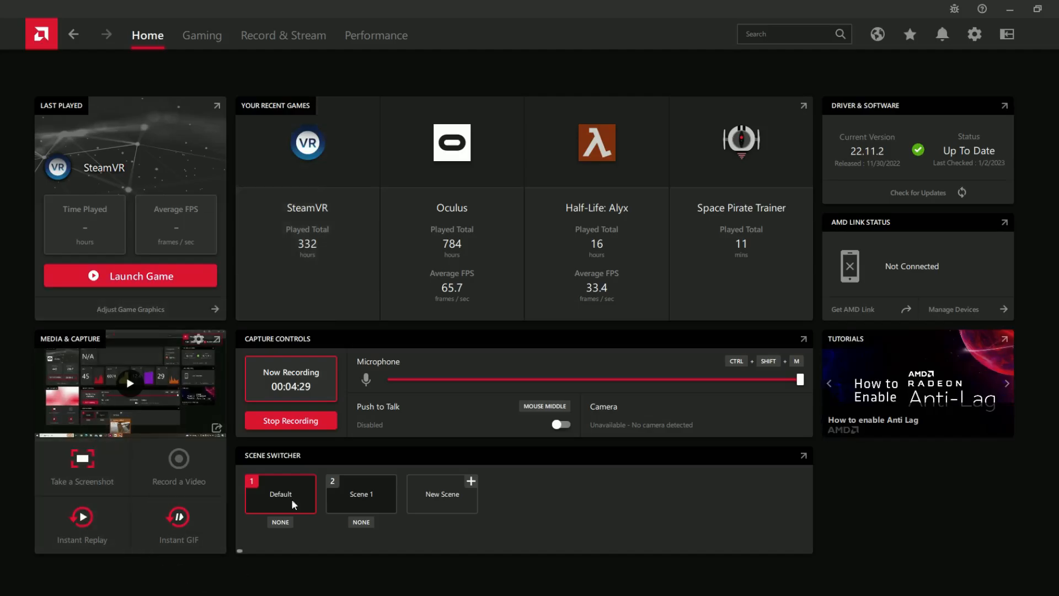
mouse_move(125, 522)
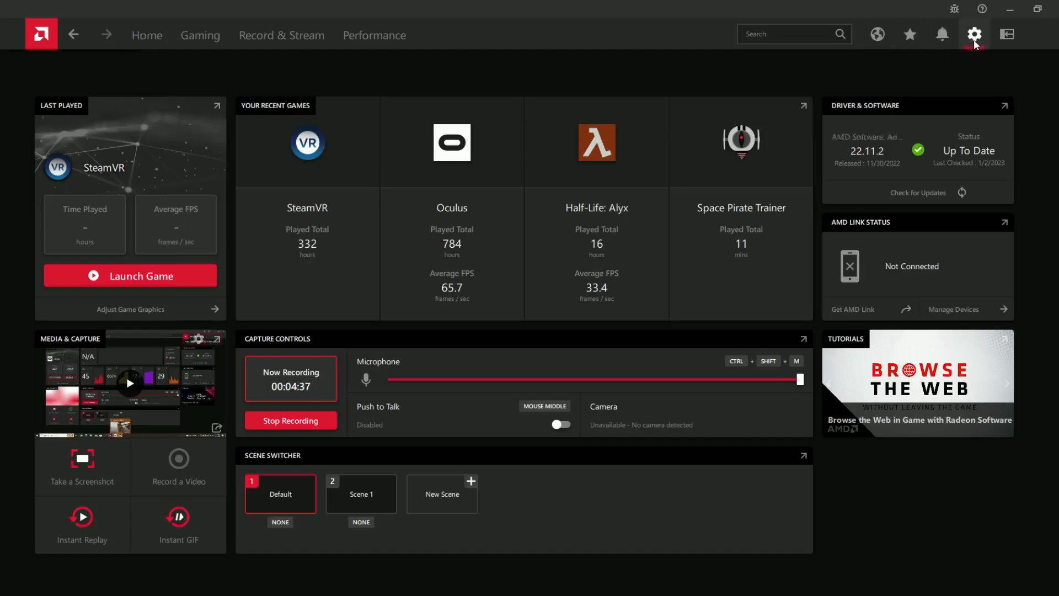
click(974, 34)
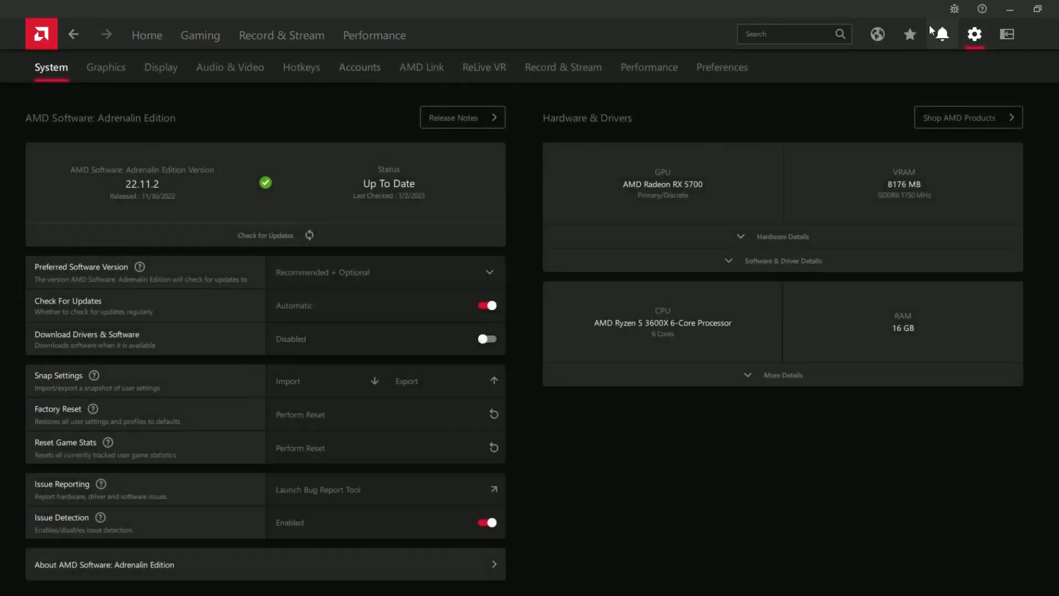
click(147, 35)
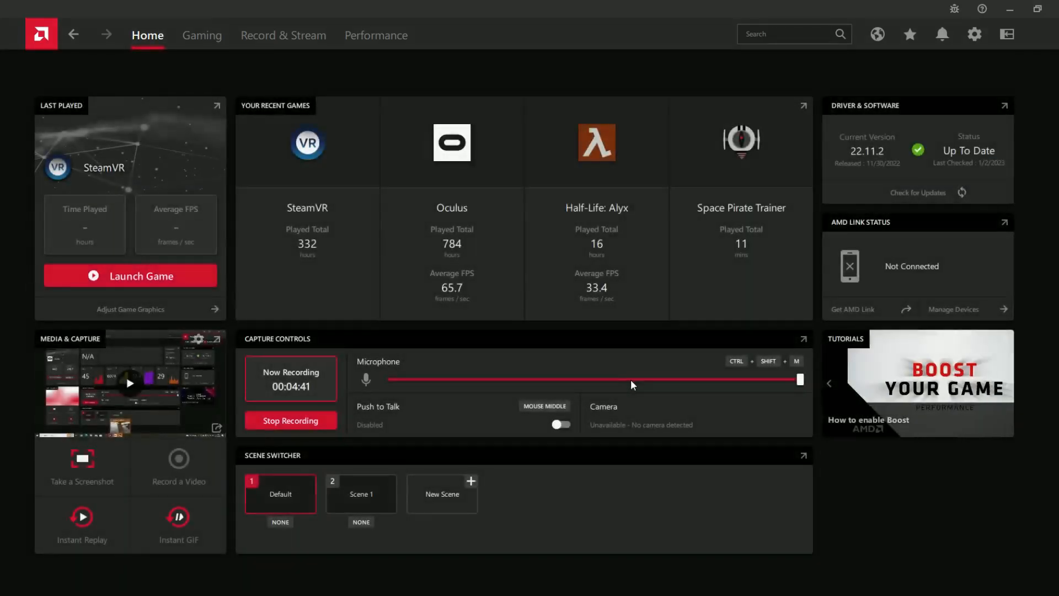
mouse_move(872, 506)
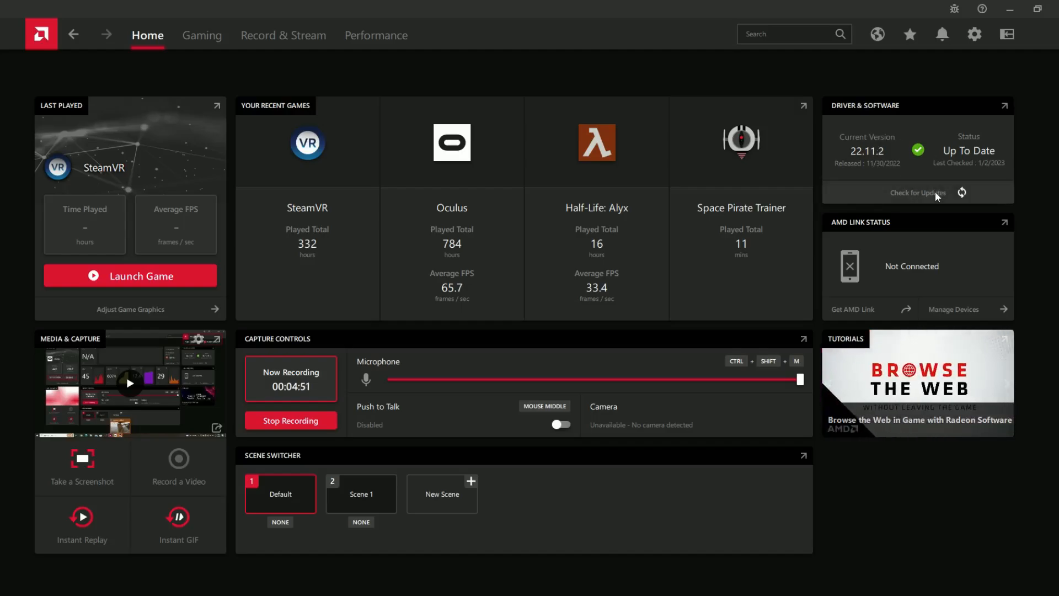
mouse_move(915, 184)
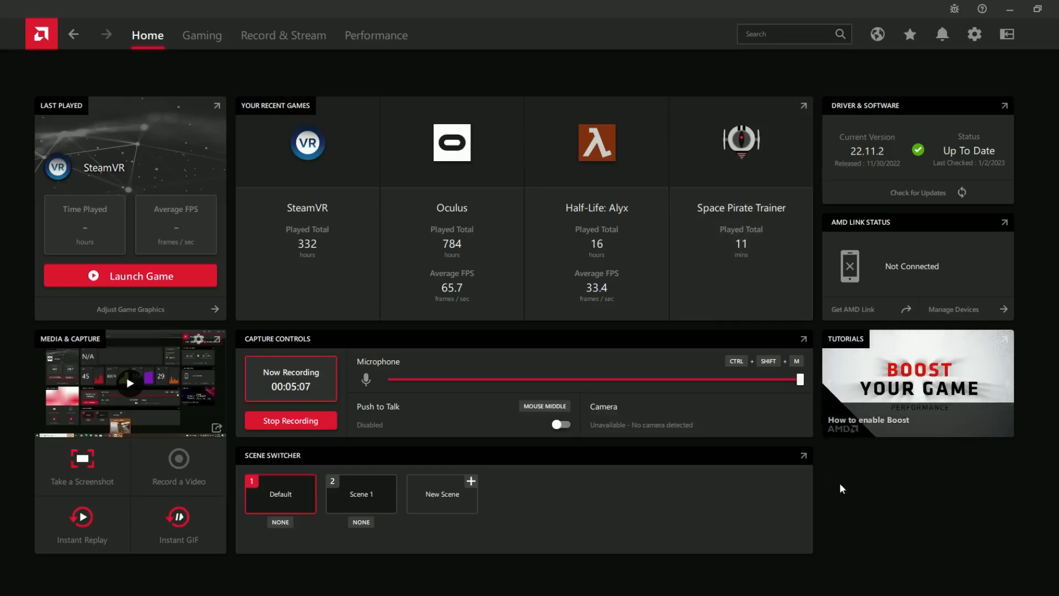
mouse_move(819, 450)
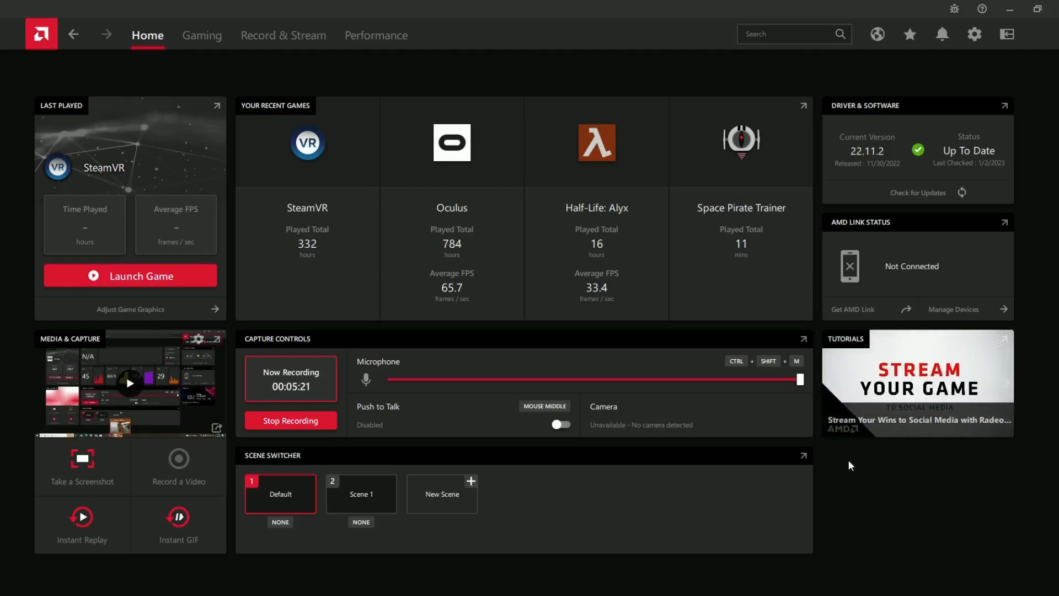
mouse_move(573, 443)
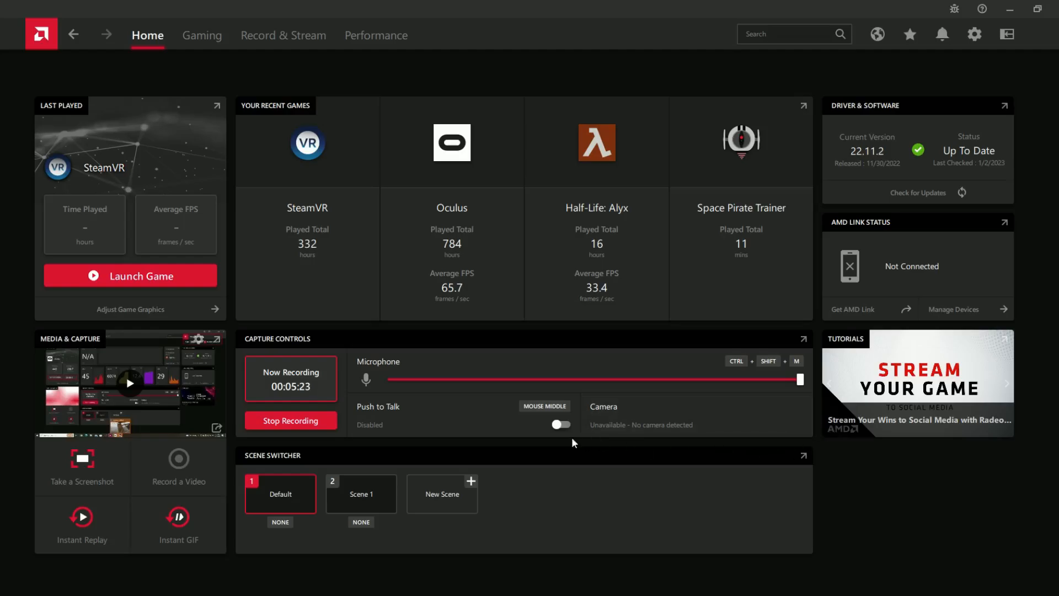
mouse_move(533, 470)
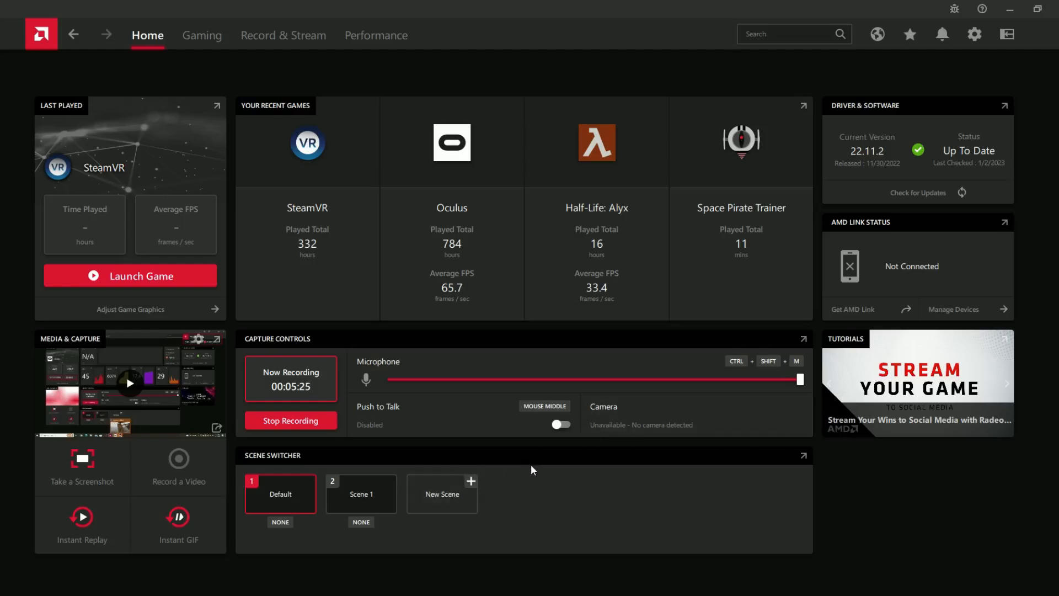